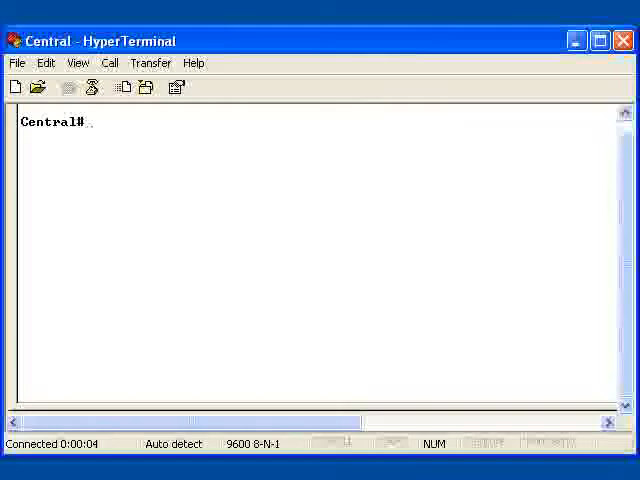
Step: Display the Central router's running configuration with 'show running-config'
type("show running-config")
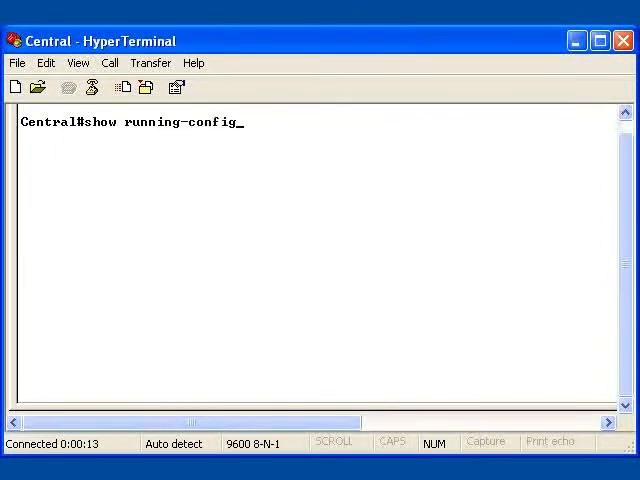
key("Return")
type("show ip rout")
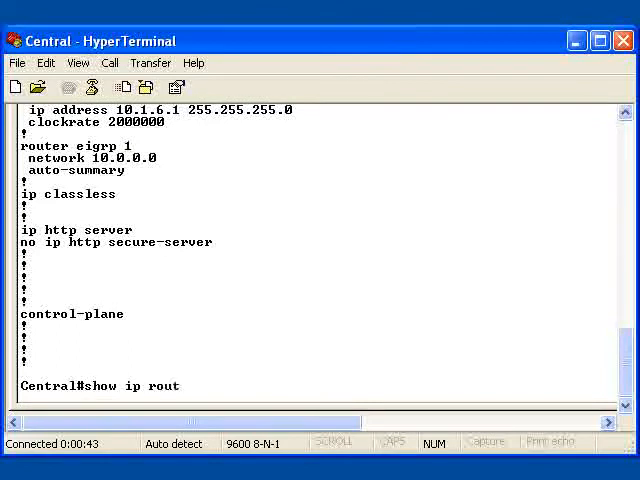
Step: Run 'show ip route' to list the Central router's routing table
key("Return")
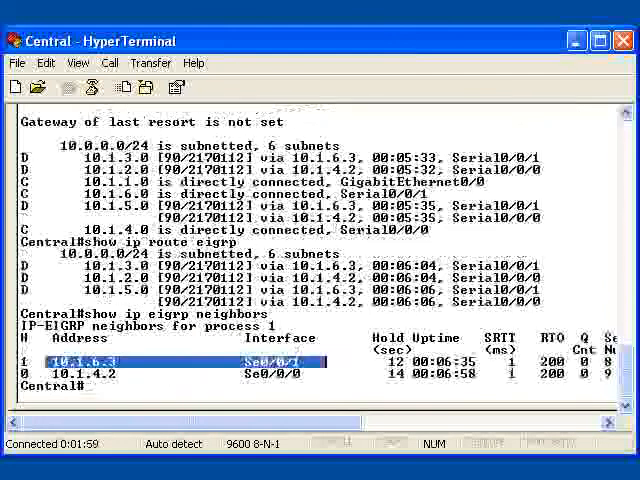
Step: List the EIGRP interfaces with 'show ip eigrp interfaces', then begin 'show ip eigrp topology'
type("show ip eigrp interface")
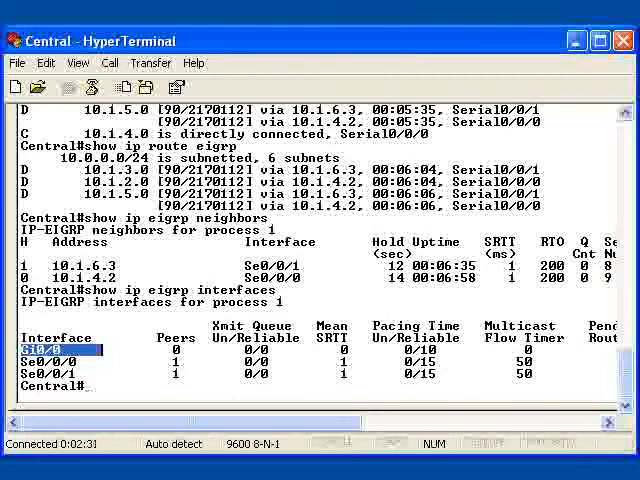
type("show ip eigrp to")
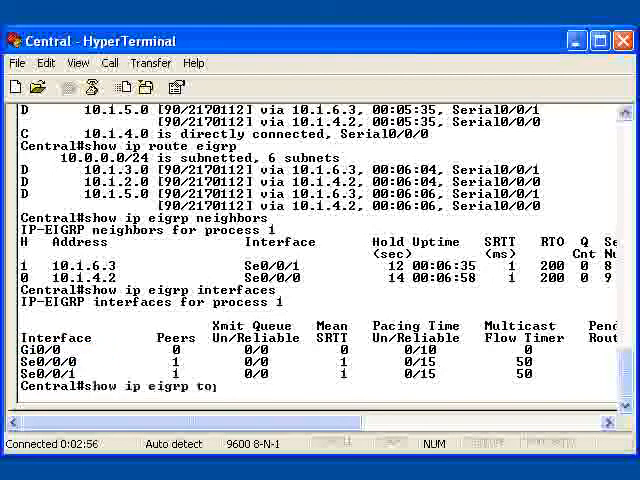